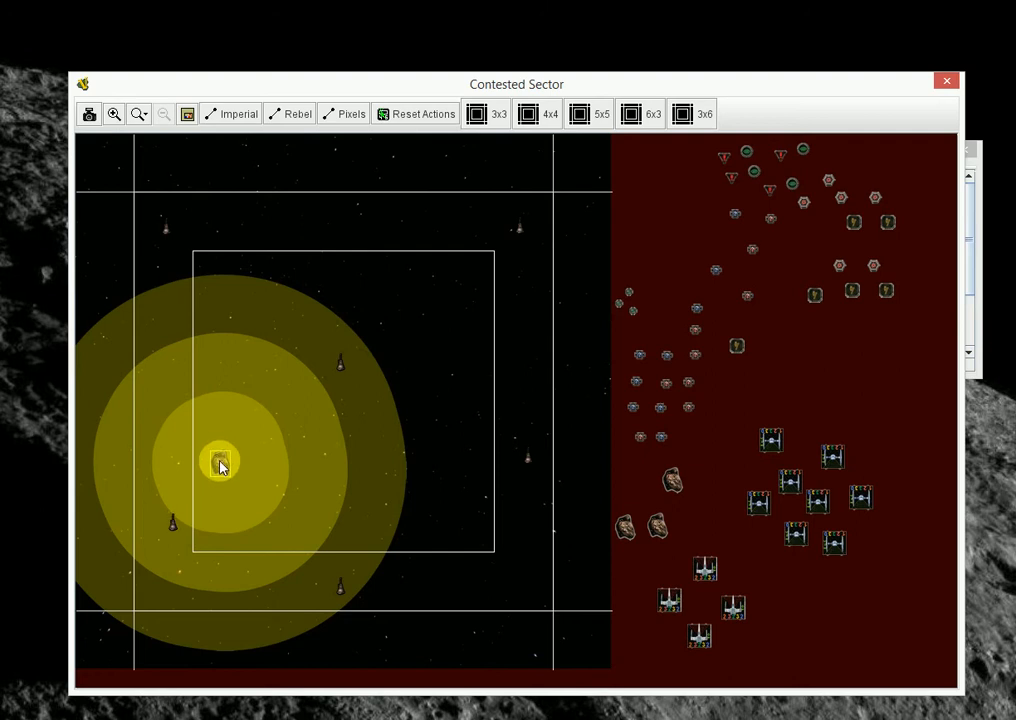
- Drag an asteroid from the staging area to the lower-left of the map
drag(220, 465, 175, 535)
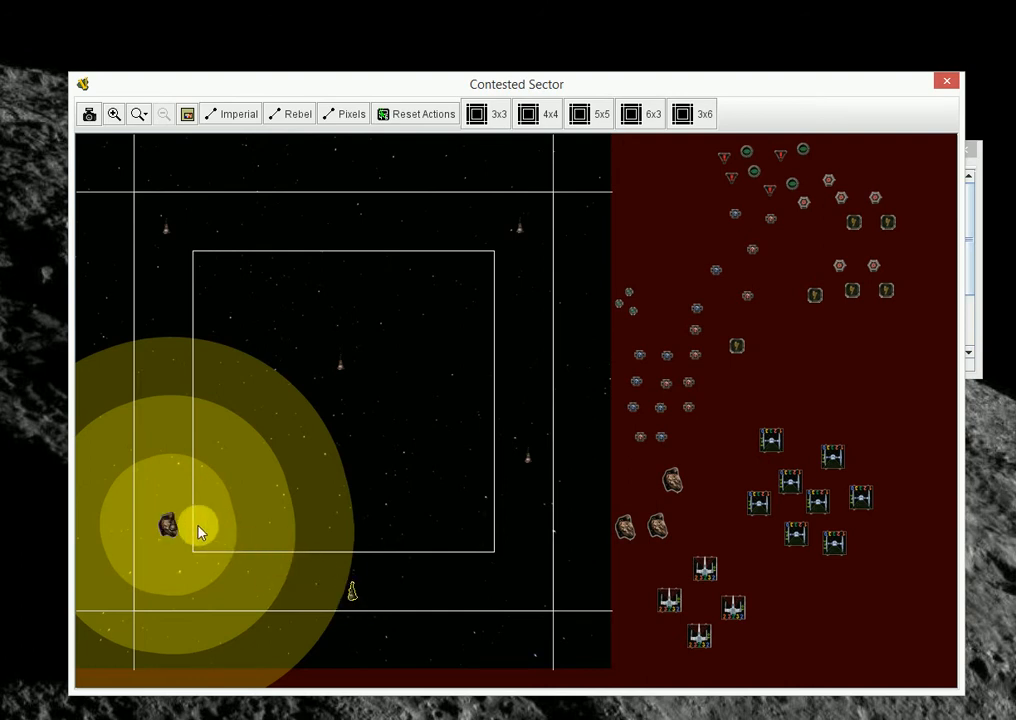
mouse_move(165, 528)
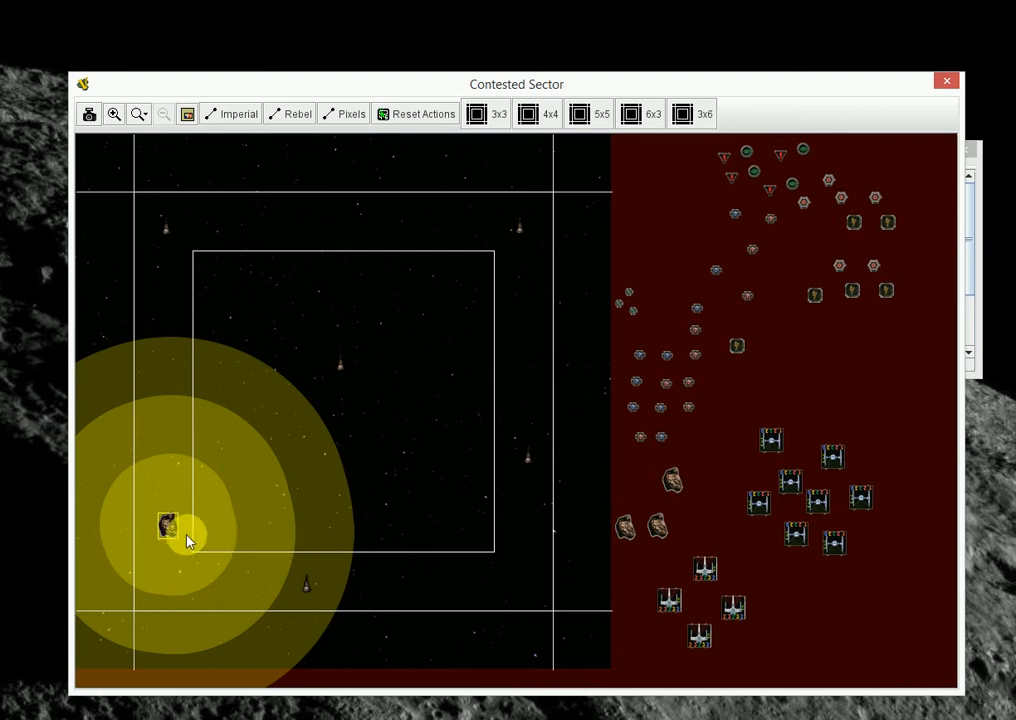
mouse_move(210, 545)
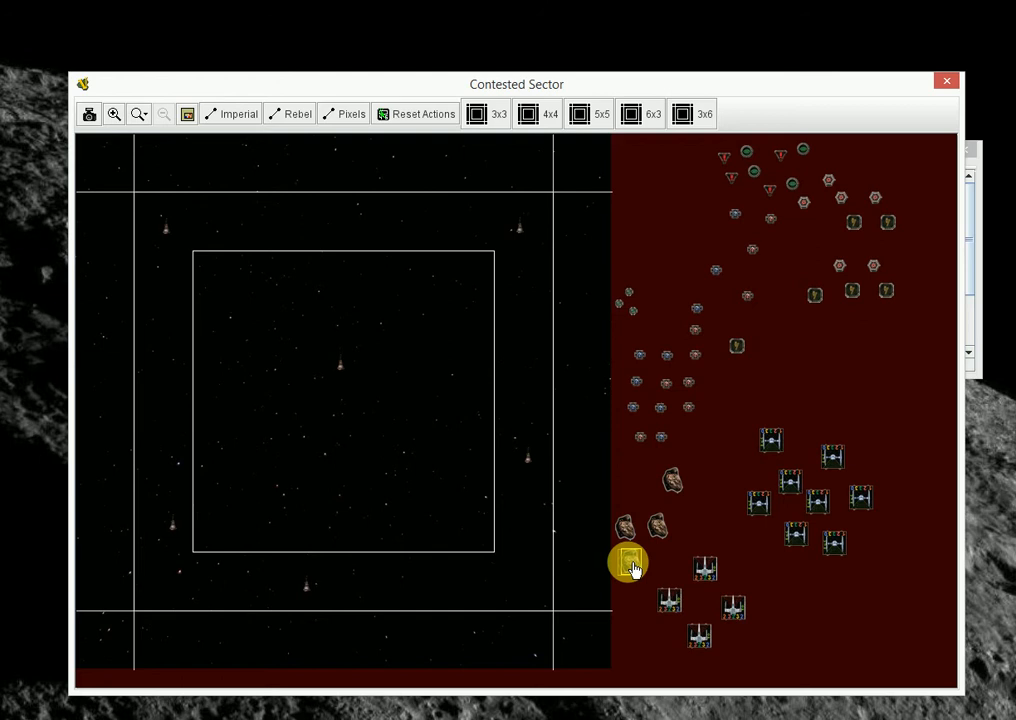
- Return the lower-left asteroid to staging and place another near the top edge
drag(628, 561, 162, 462)
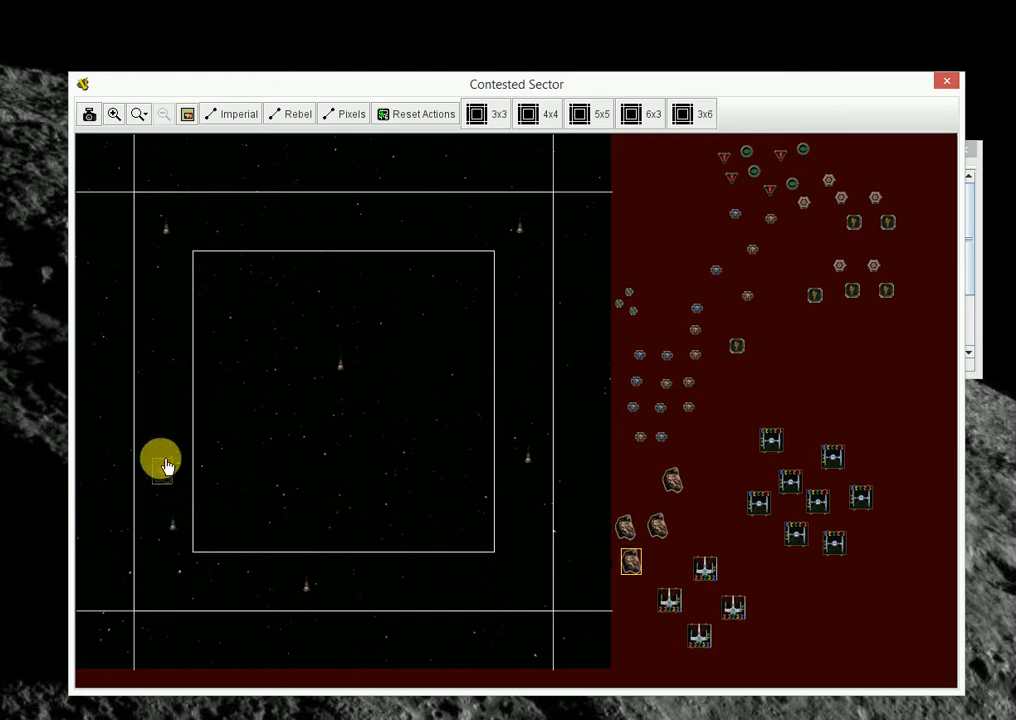
drag(162, 465, 283, 218)
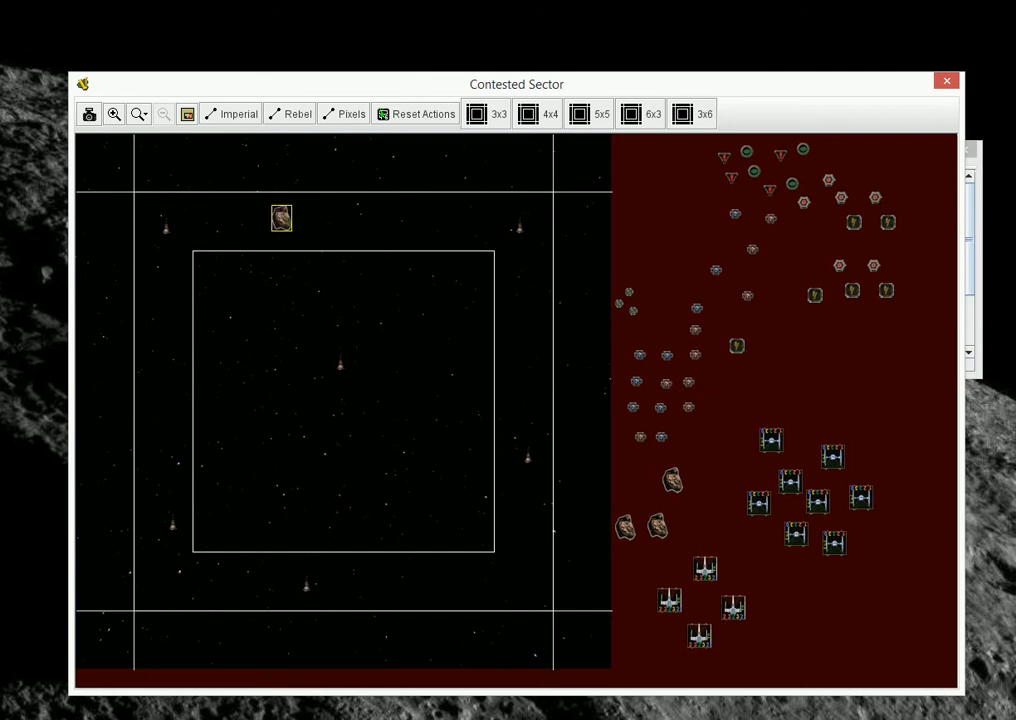
click(270, 200)
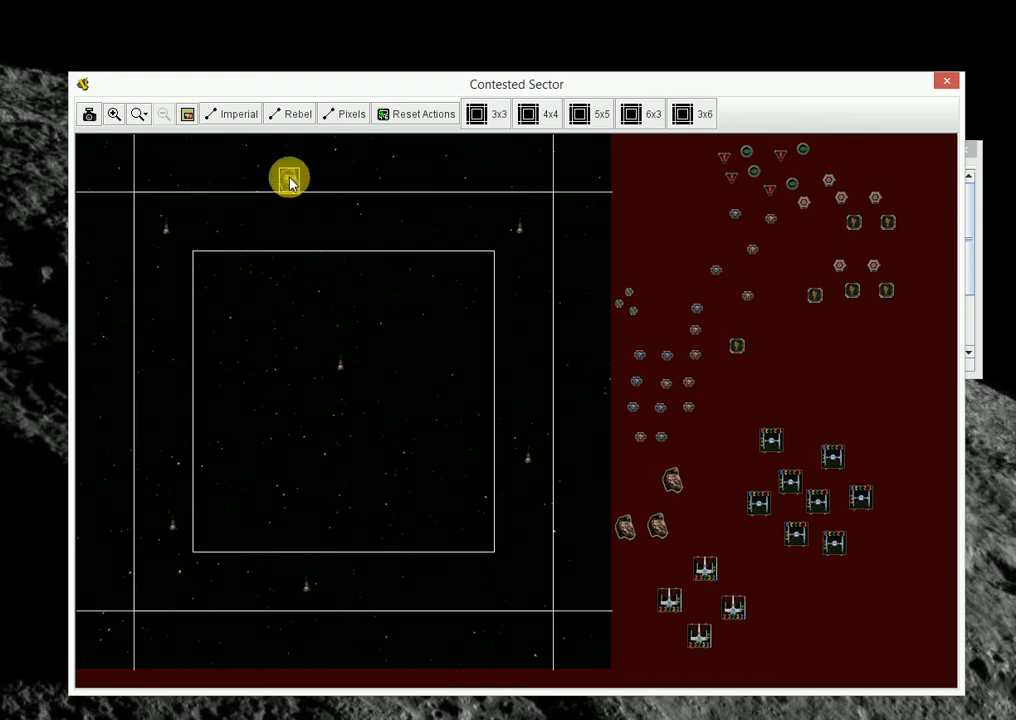
drag(290, 178, 278, 192)
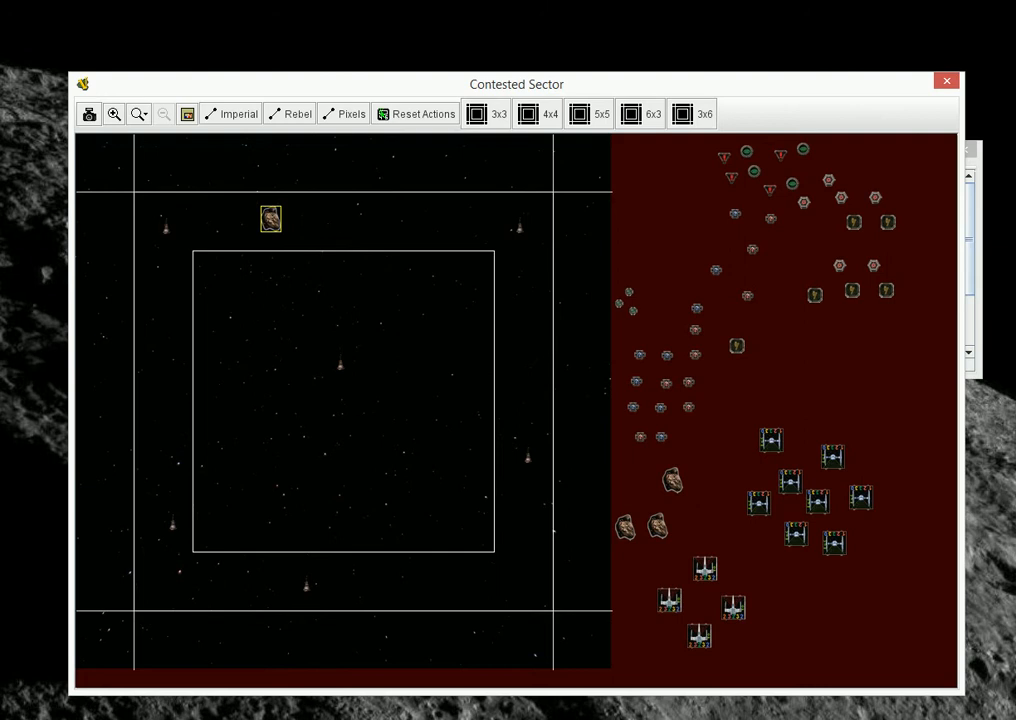
click(270, 218)
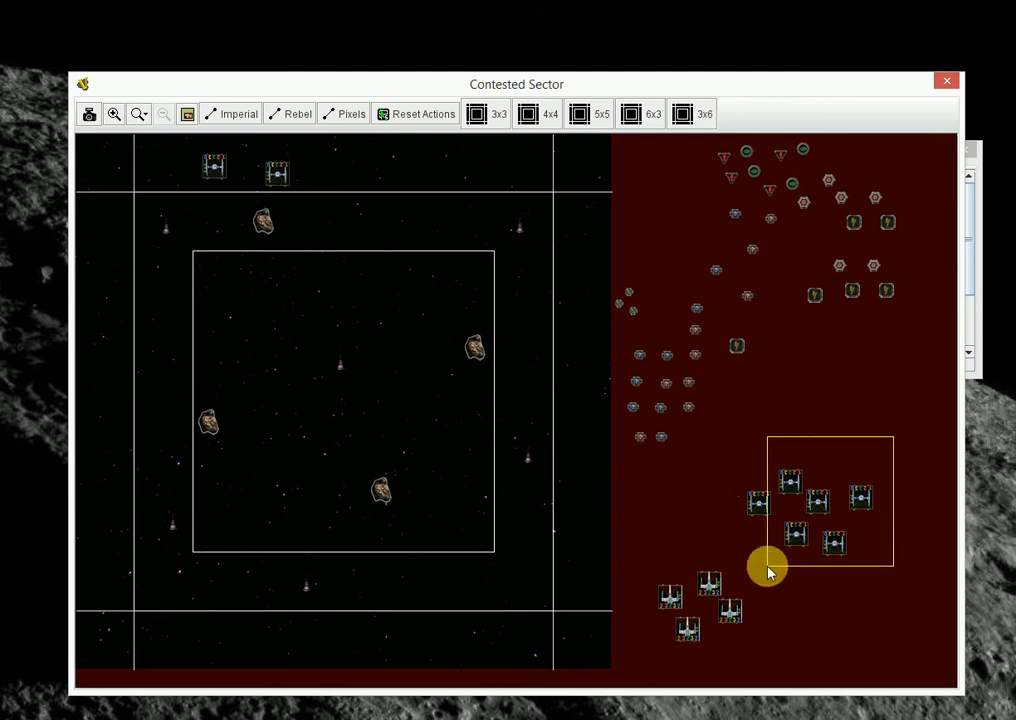
- Drag the group of TIE fighters onto the map's top edge
drag(768, 570, 330, 168)
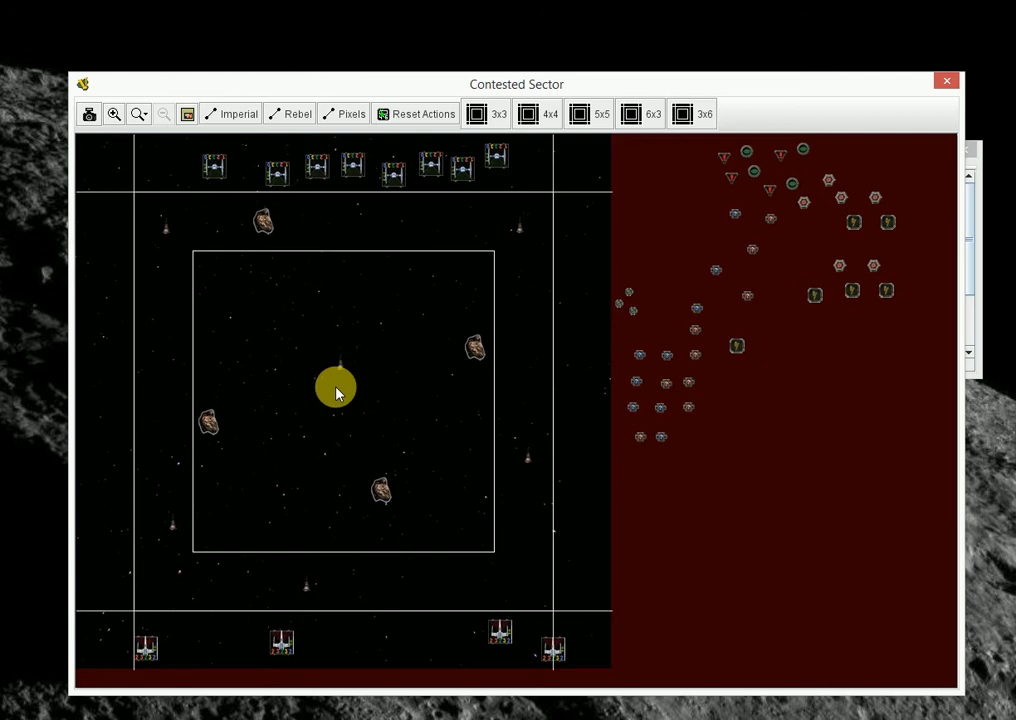
mouse_move(114, 113)
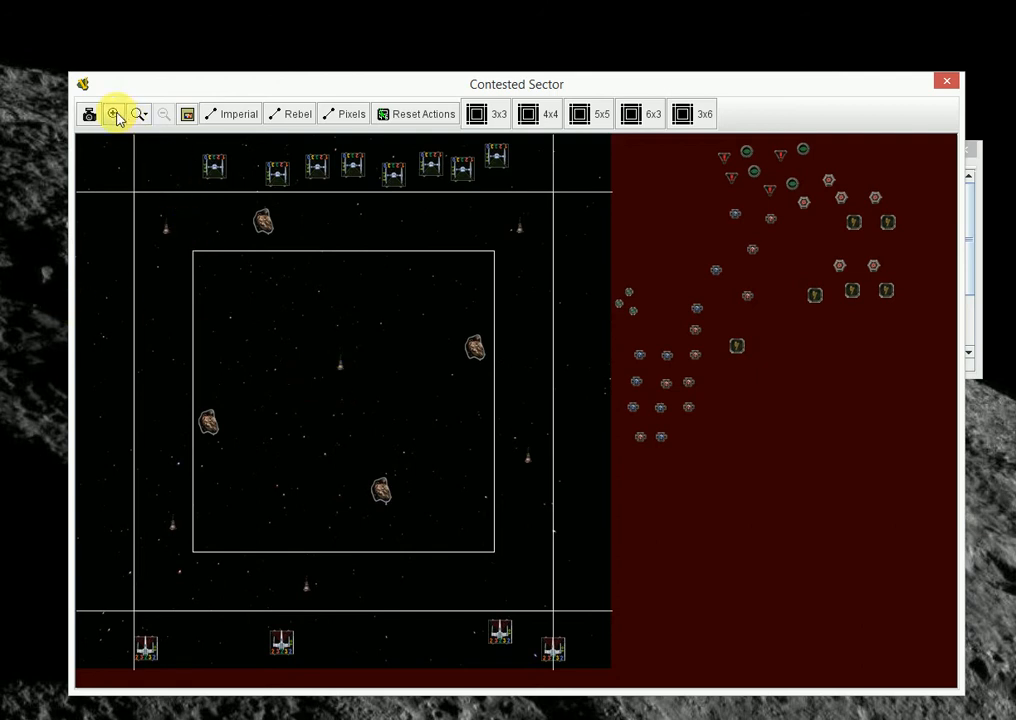
- Zoom in on the Contested Sector map
click(113, 113)
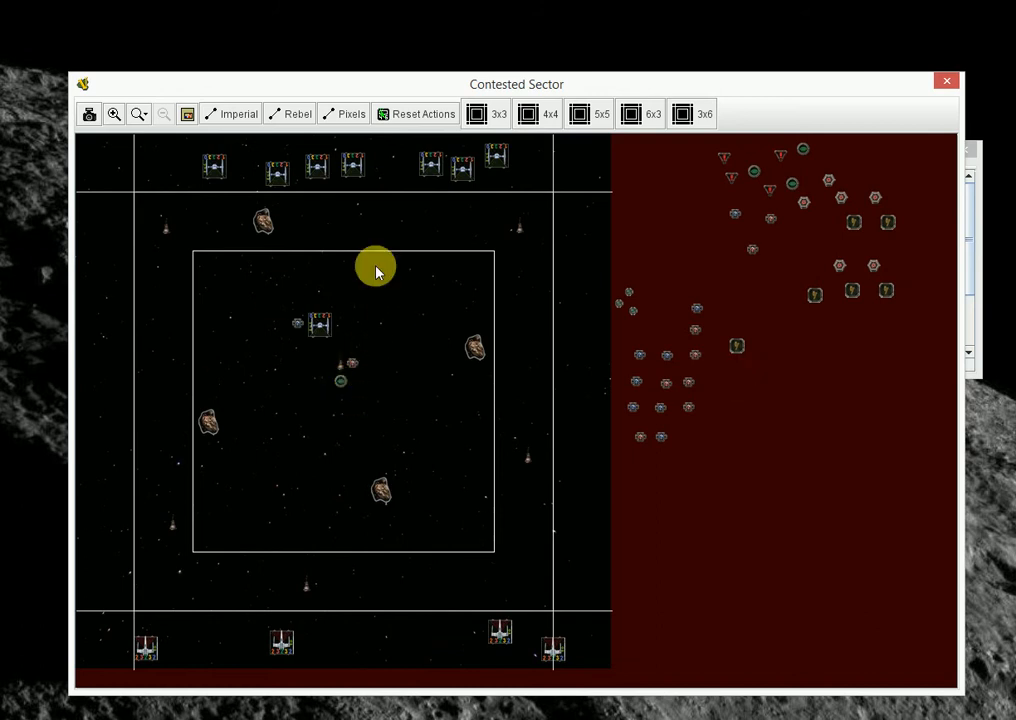
mouse_move(363, 628)
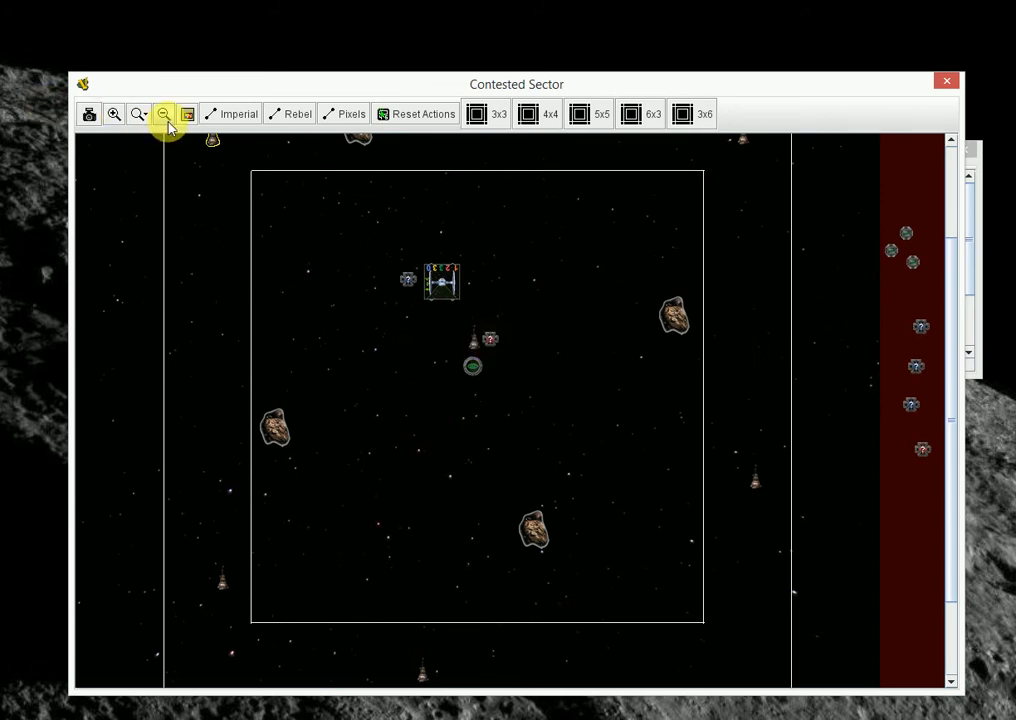
- Zoom back out to view the whole Contested Sector map
click(162, 113)
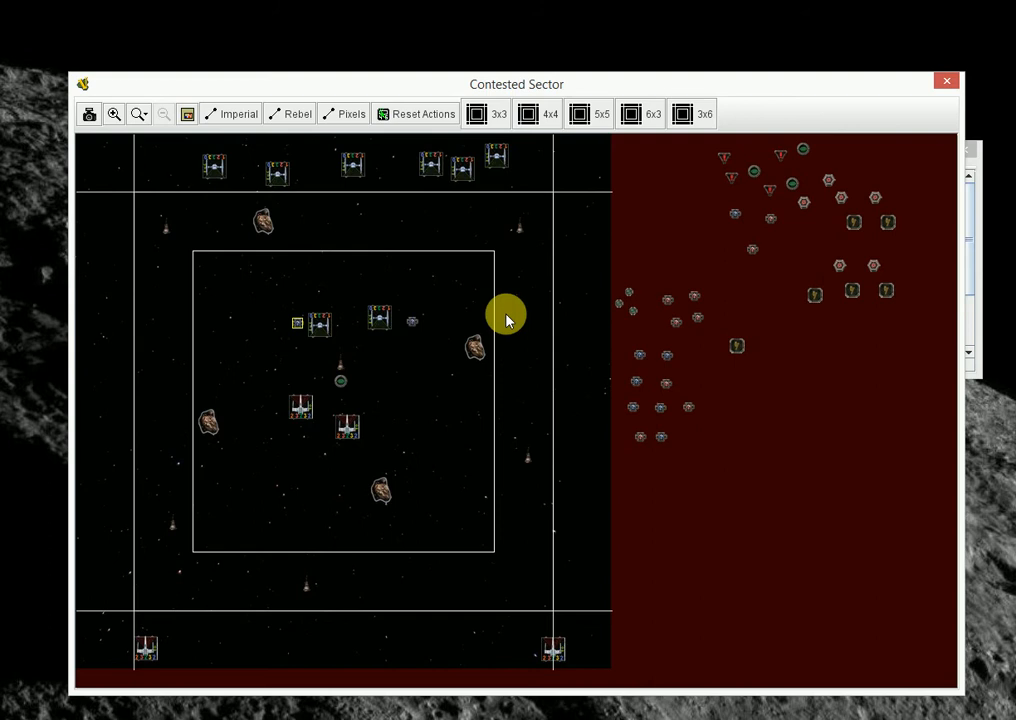
mouse_move(407, 442)
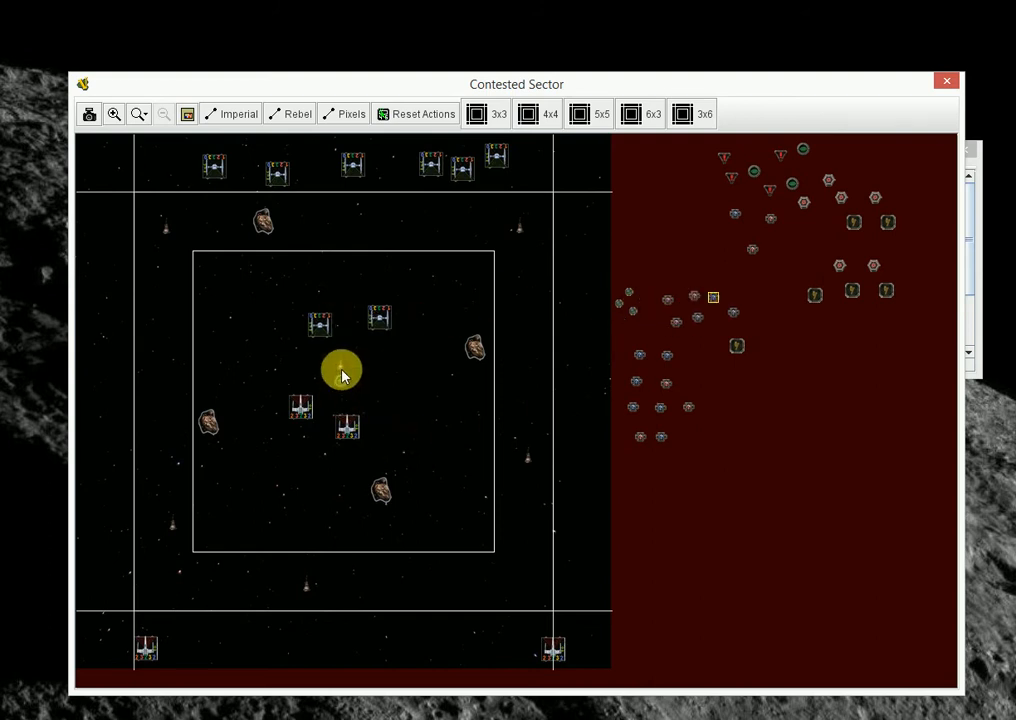
mouse_move(338, 382)
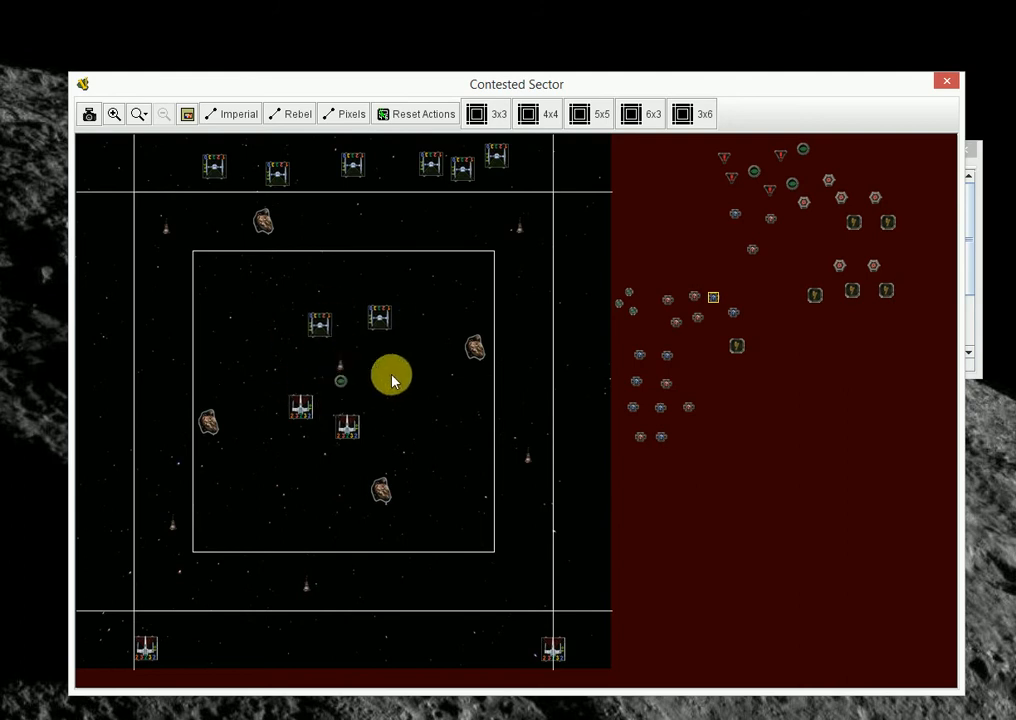
mouse_move(378, 390)
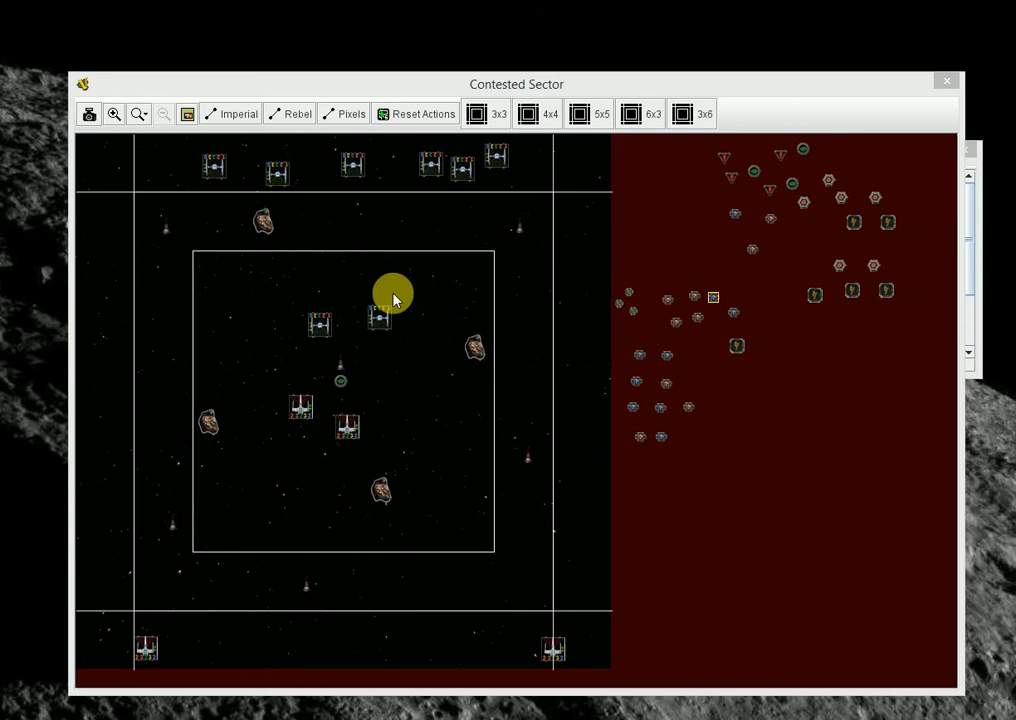
mouse_move(630, 295)
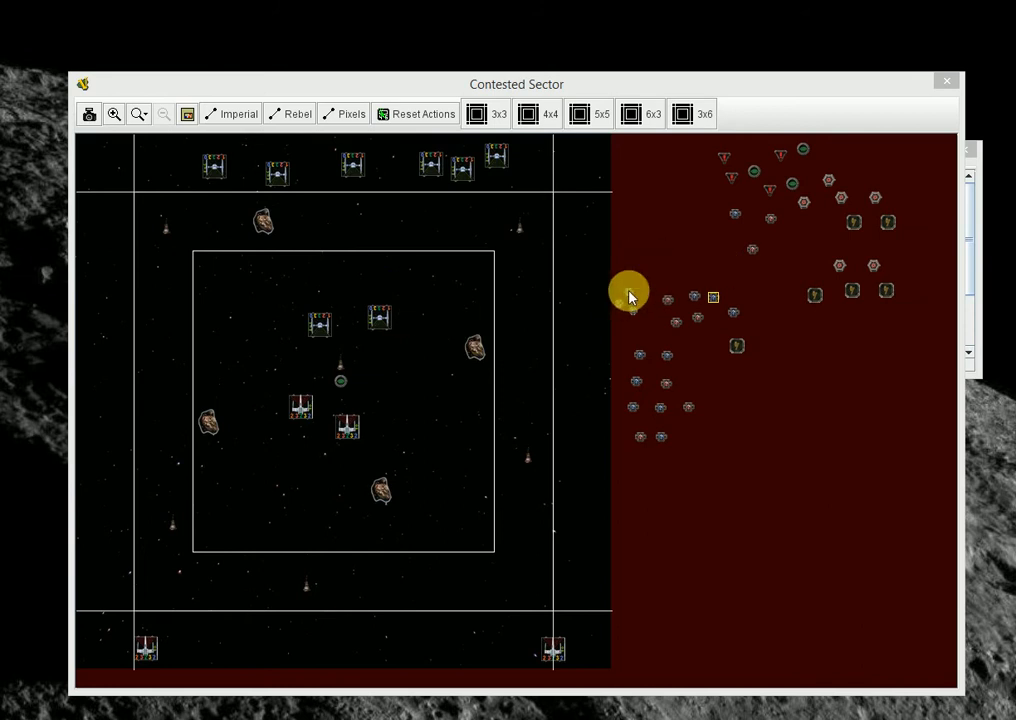
mouse_move(603, 409)
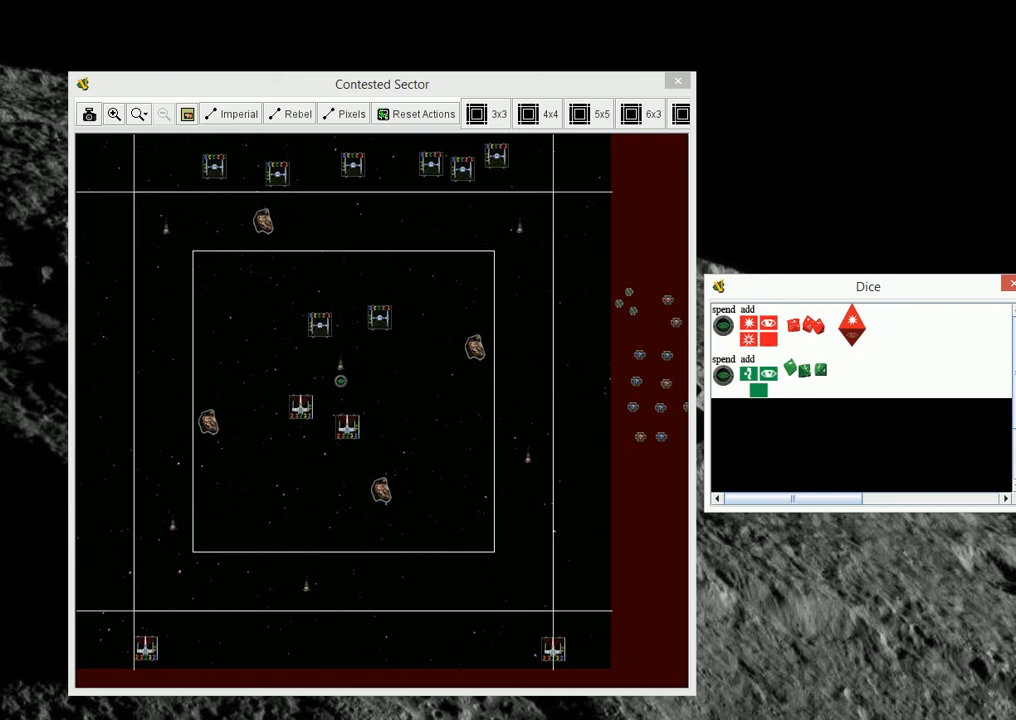
- Roll one red attack die from the red dice menu in the Dice window
click(851, 327)
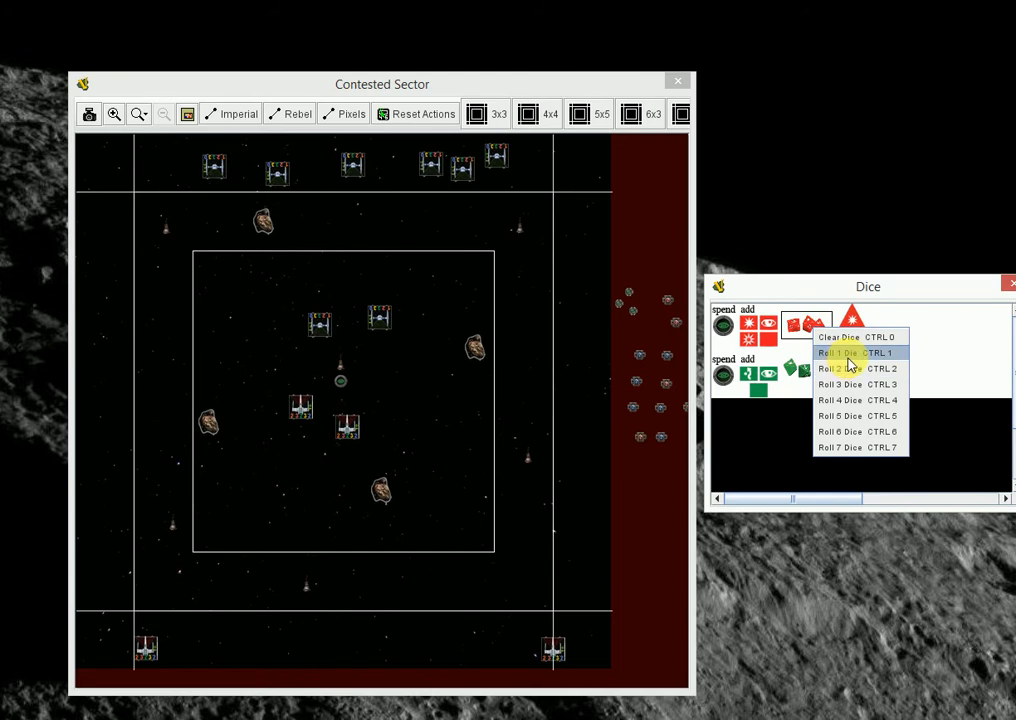
click(845, 352)
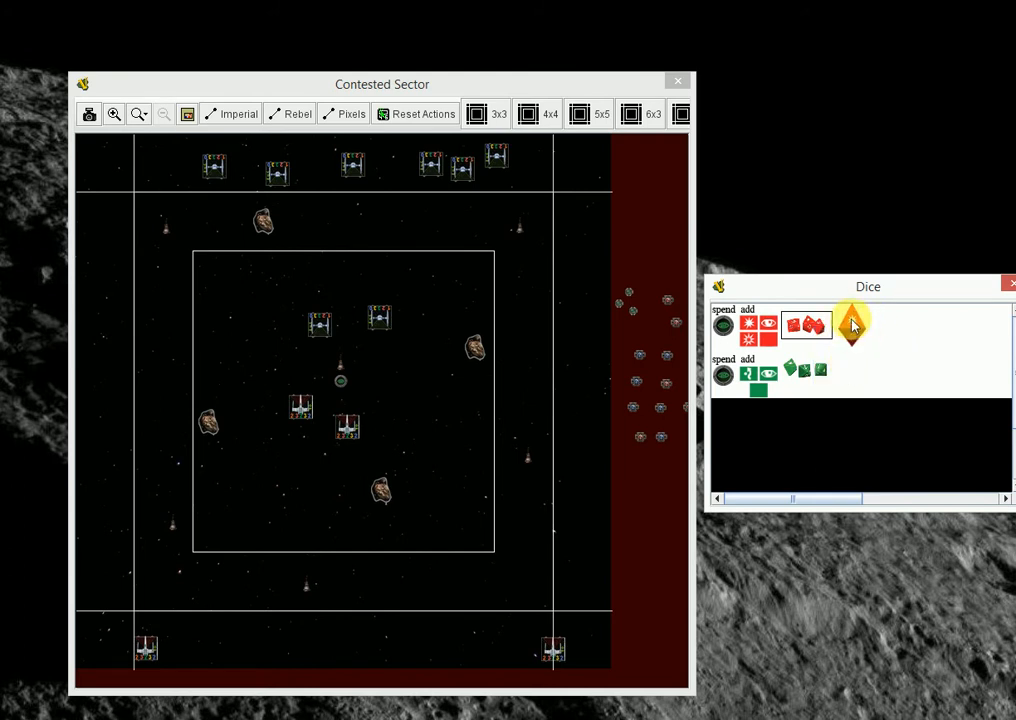
click(851, 325)
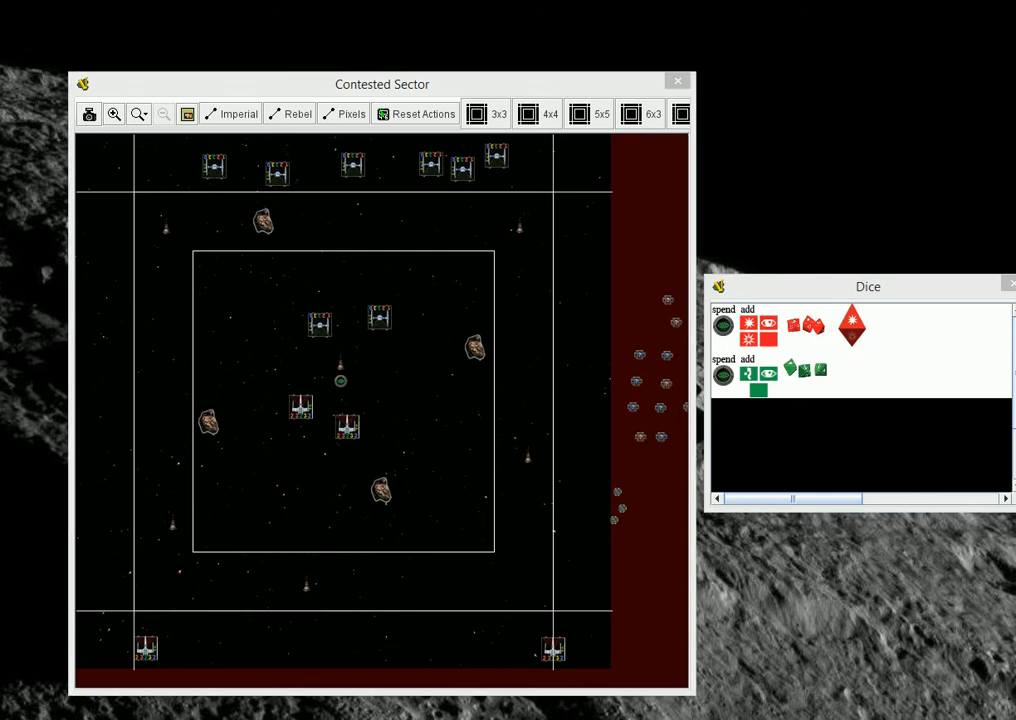
- Bring the Contested Sector map back to the front
click(324, 325)
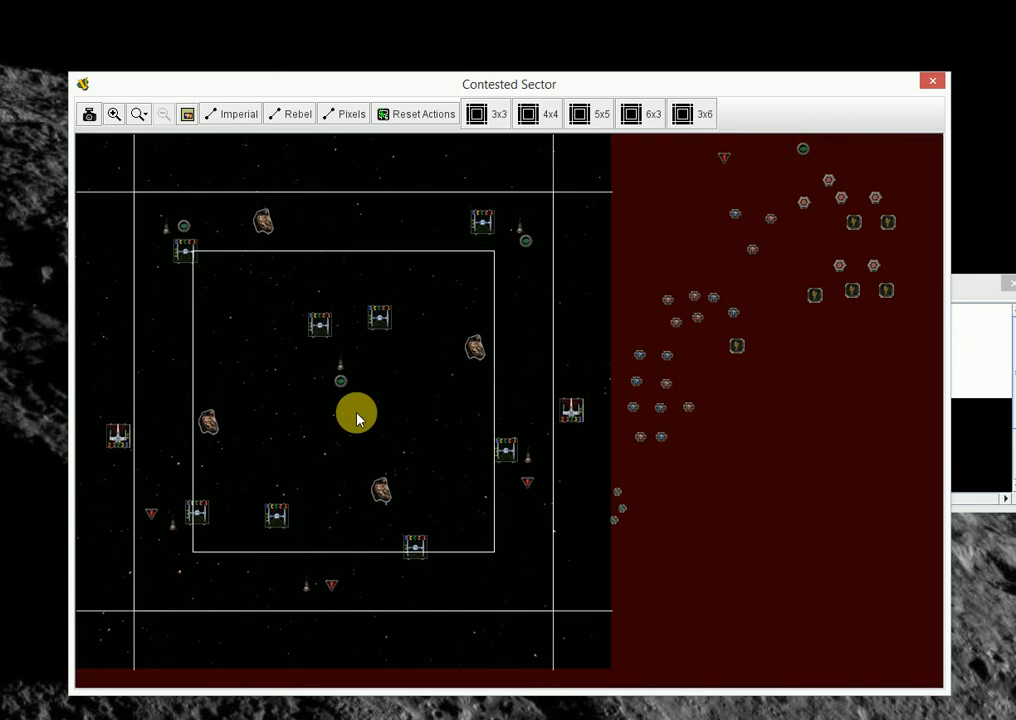
mouse_move(367, 415)
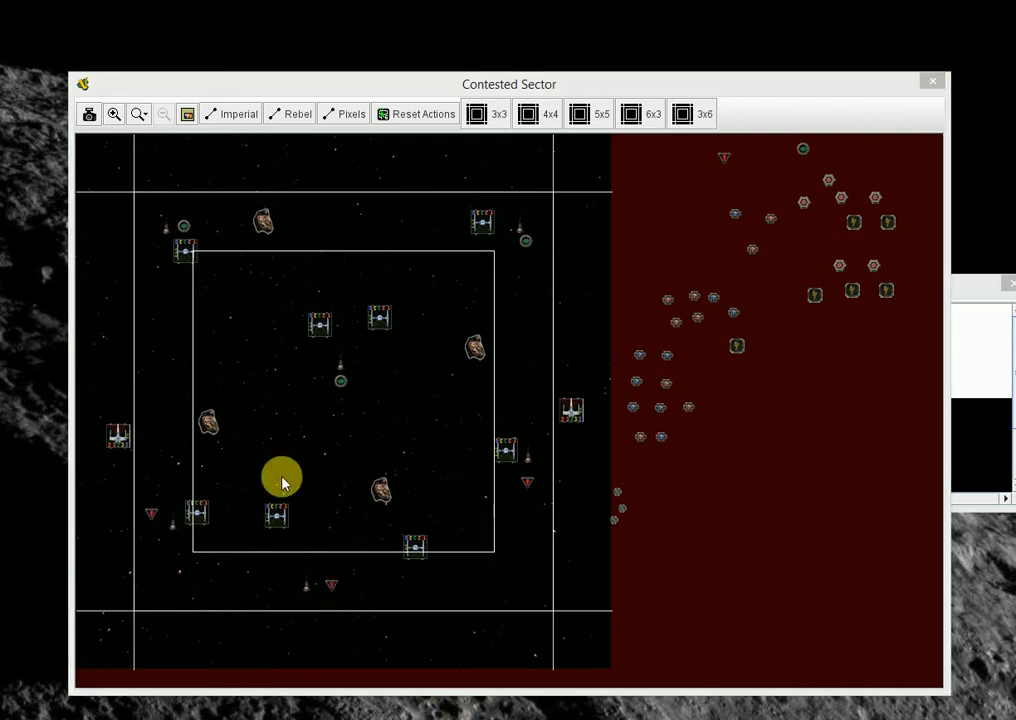
mouse_move(617, 495)
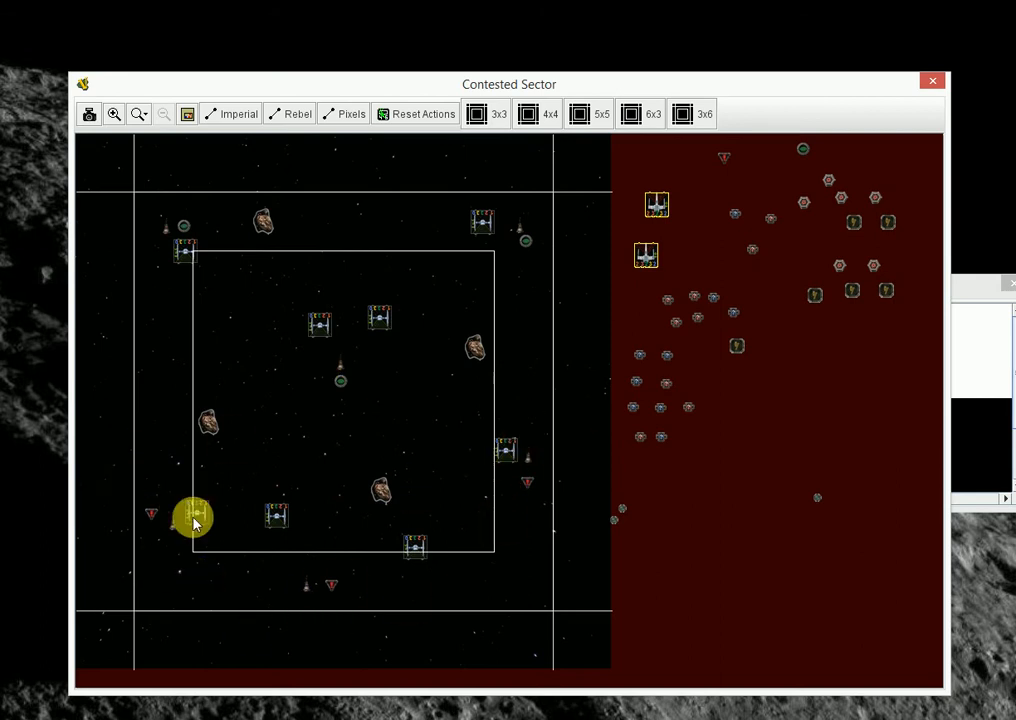
- Select the TIE fighter at the lower left of the map
click(193, 520)
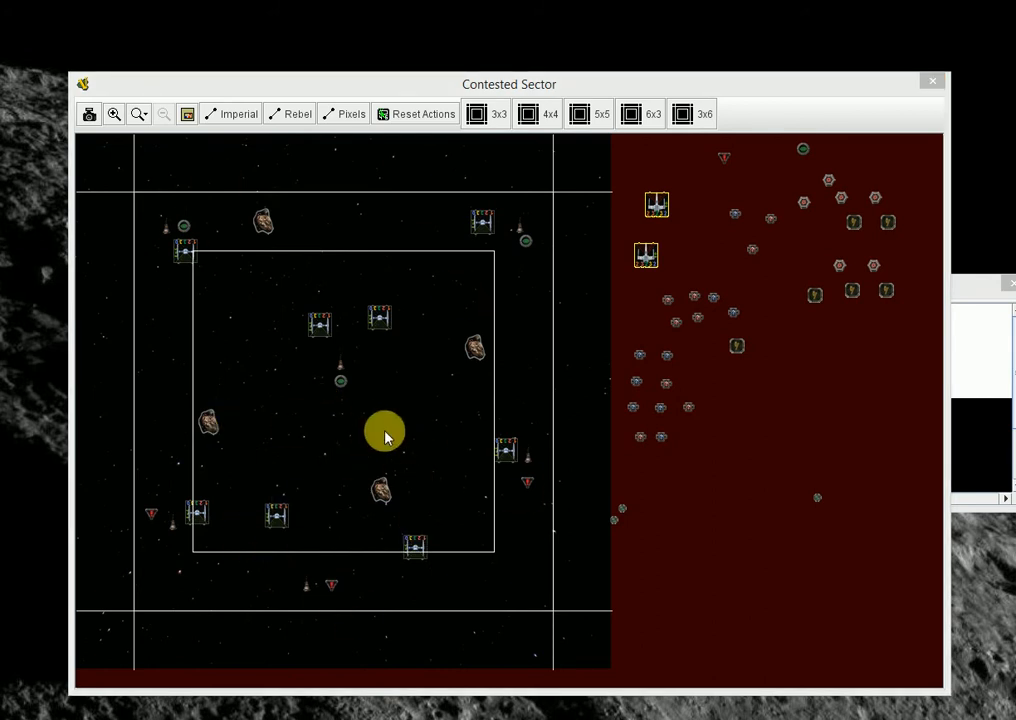
mouse_move(265, 663)
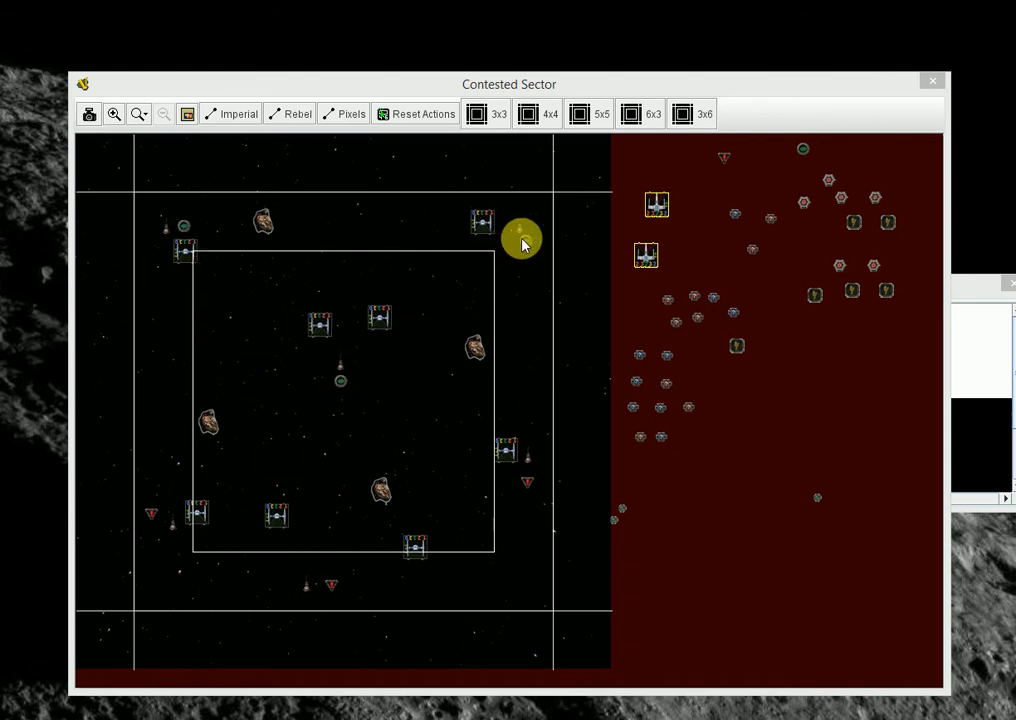
mouse_move(515, 221)
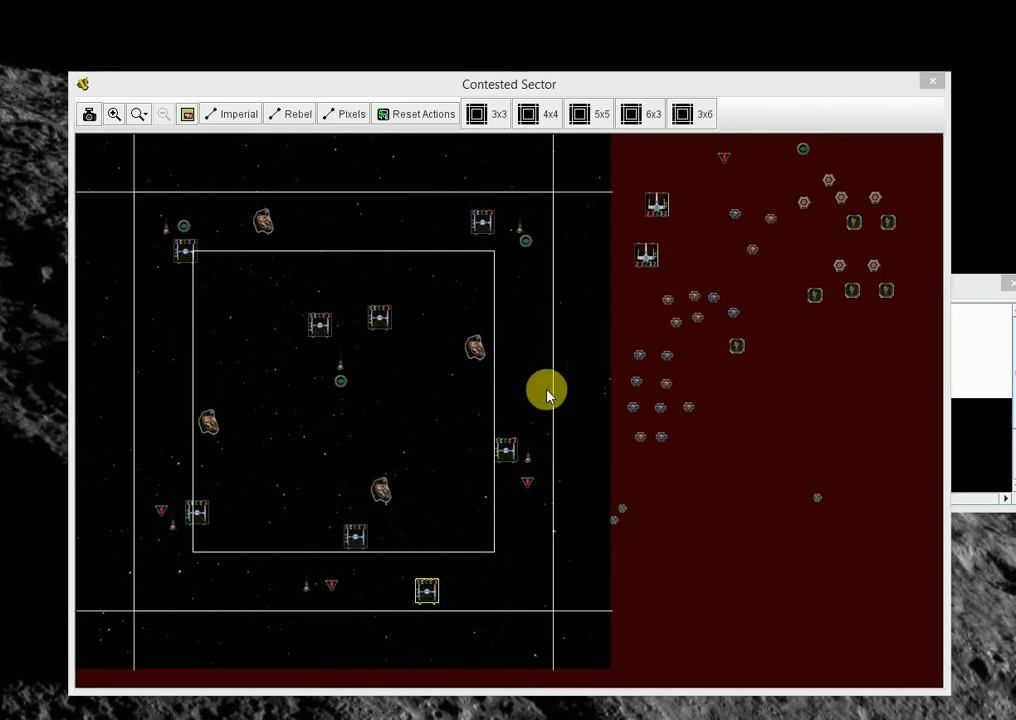
mouse_move(488, 382)
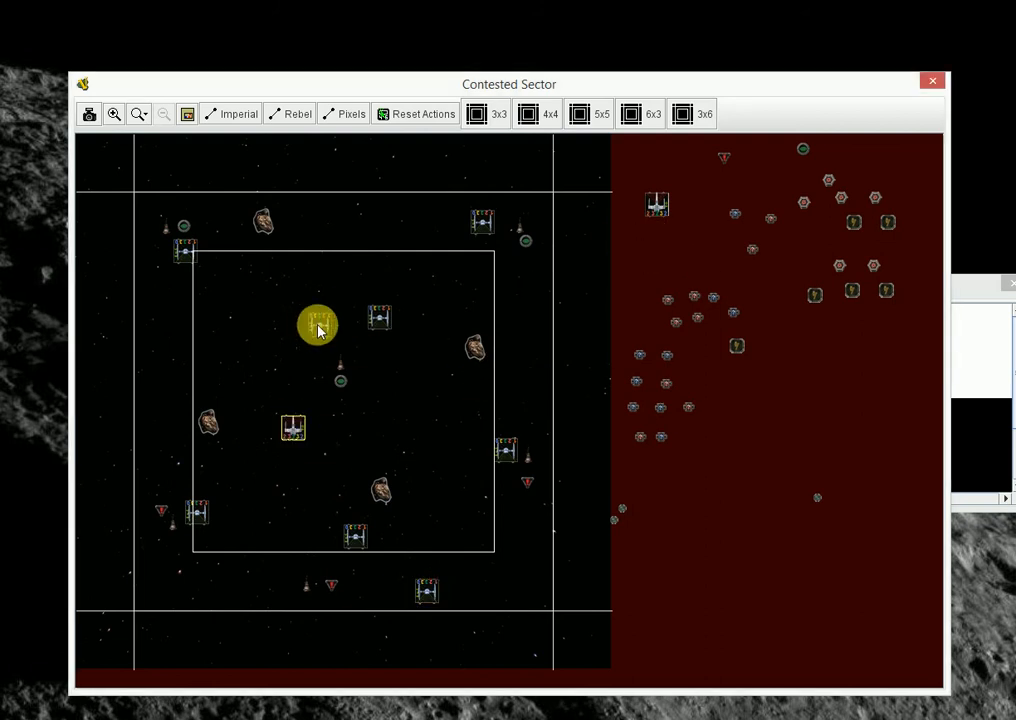
- Drag a central TIE fighter off the map toward the side area
drag(318, 325, 287, 437)
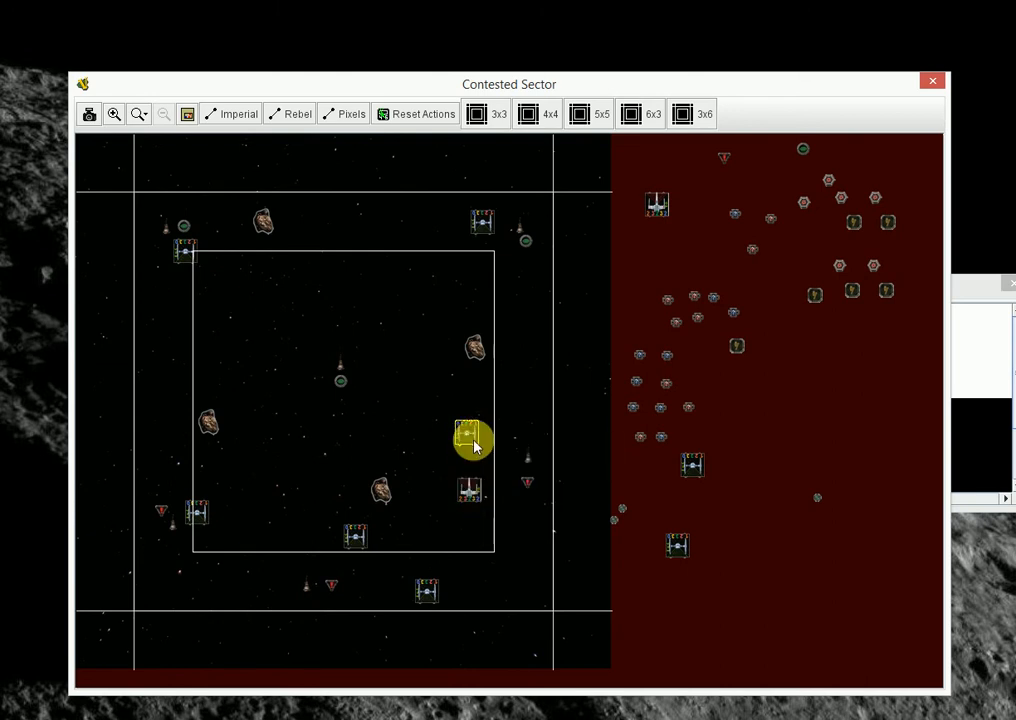
drag(467, 435, 467, 490)
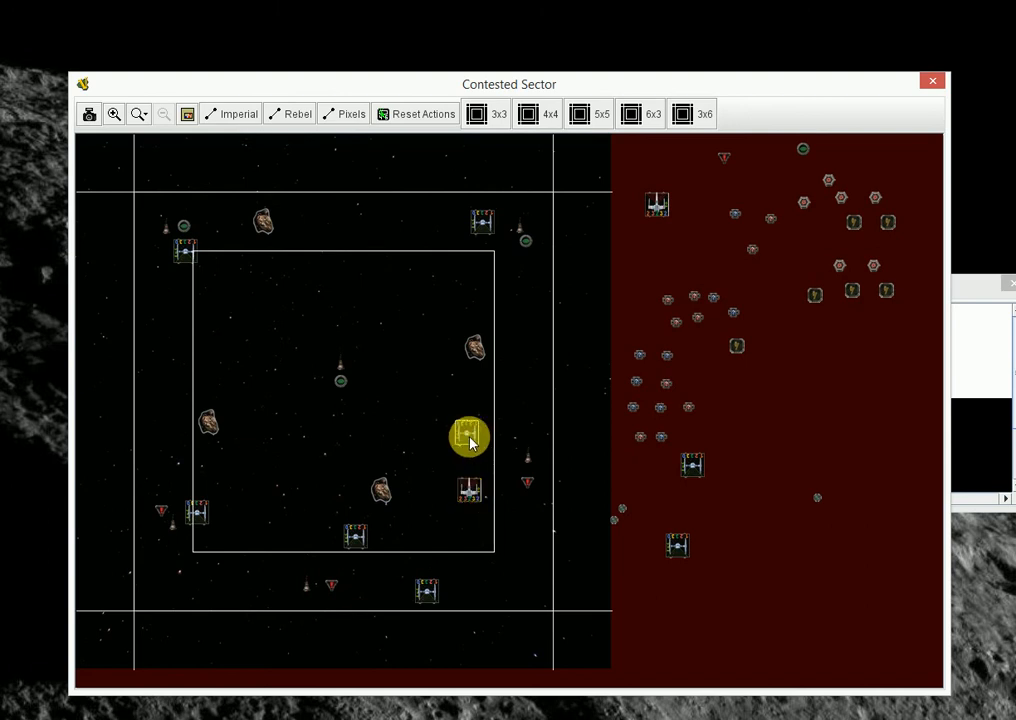
click(470, 438)
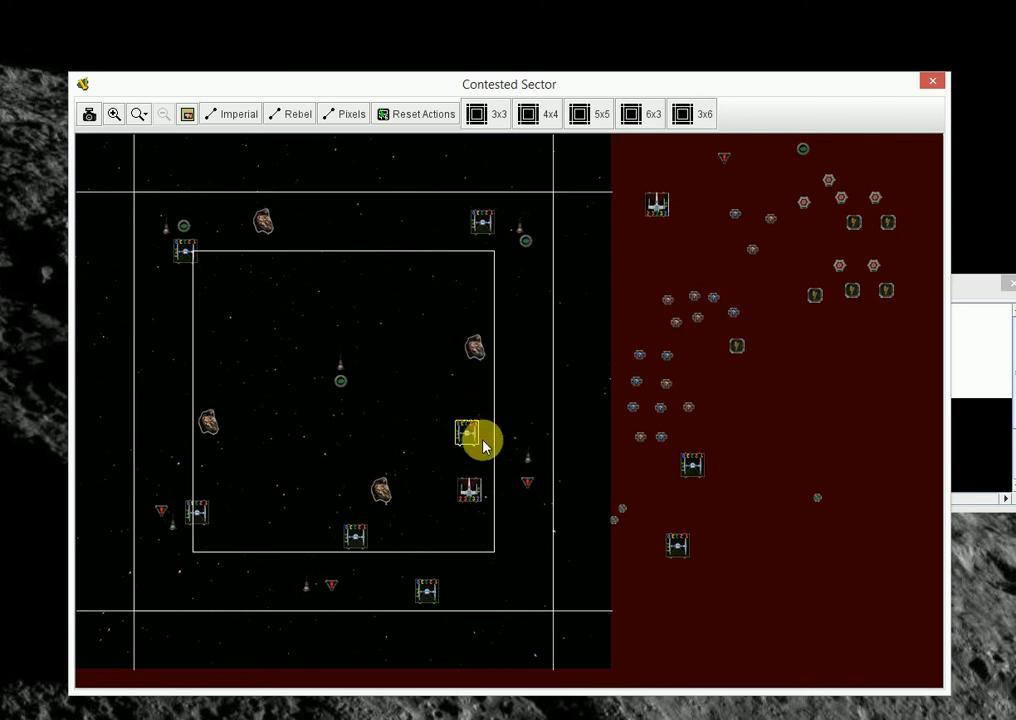
click(470, 437)
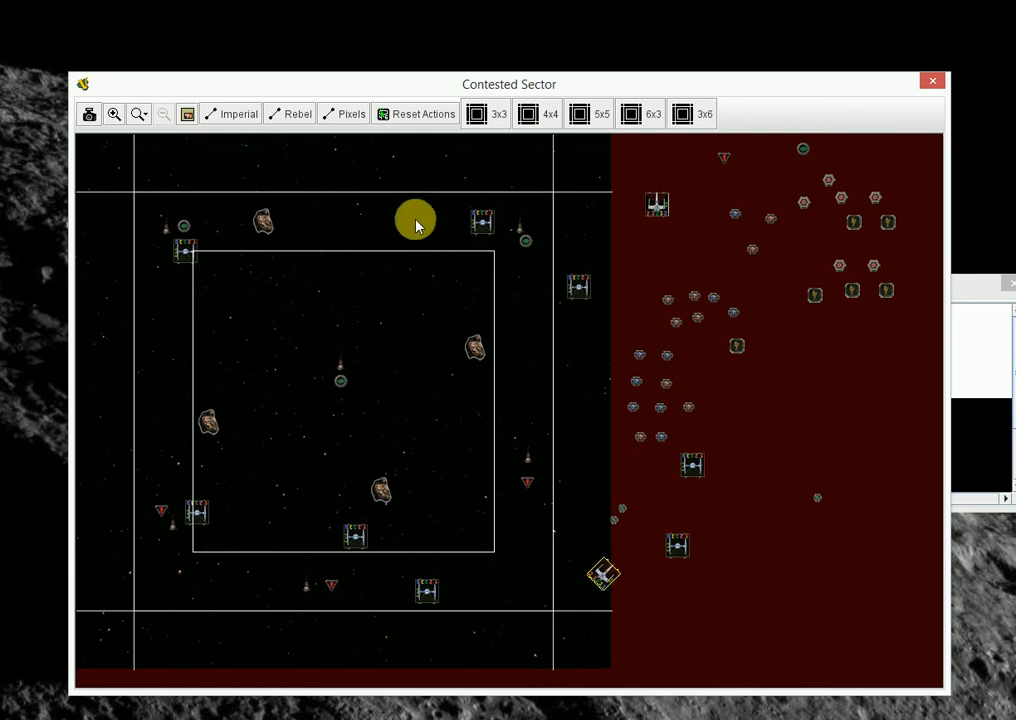
mouse_move(607, 582)
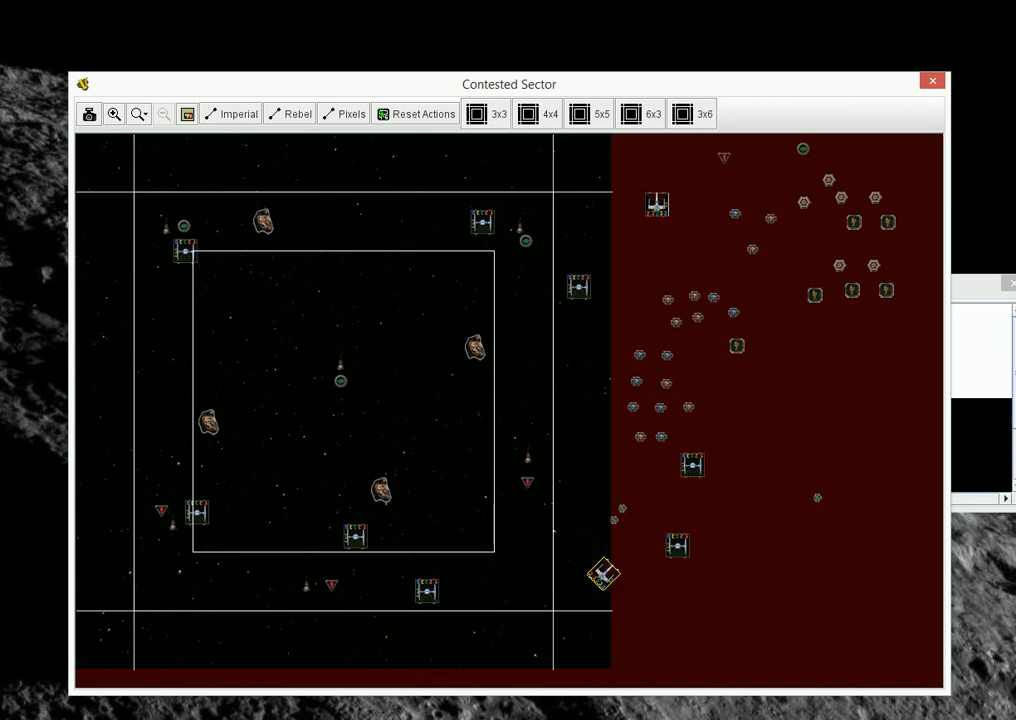
mouse_move(283, 708)
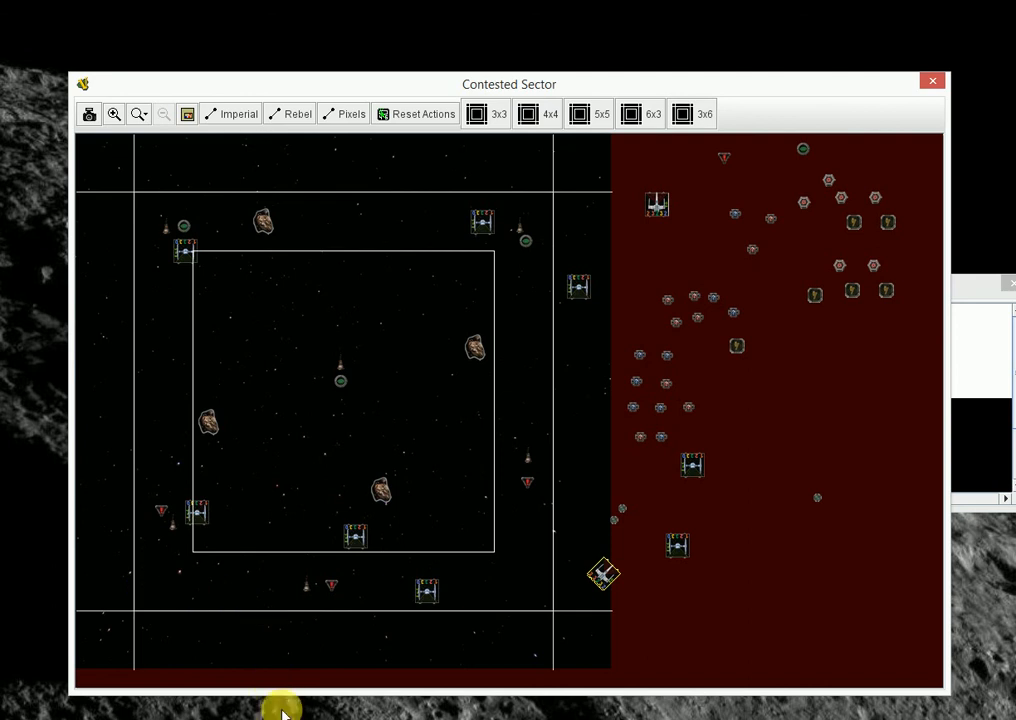
mouse_move(545, 600)
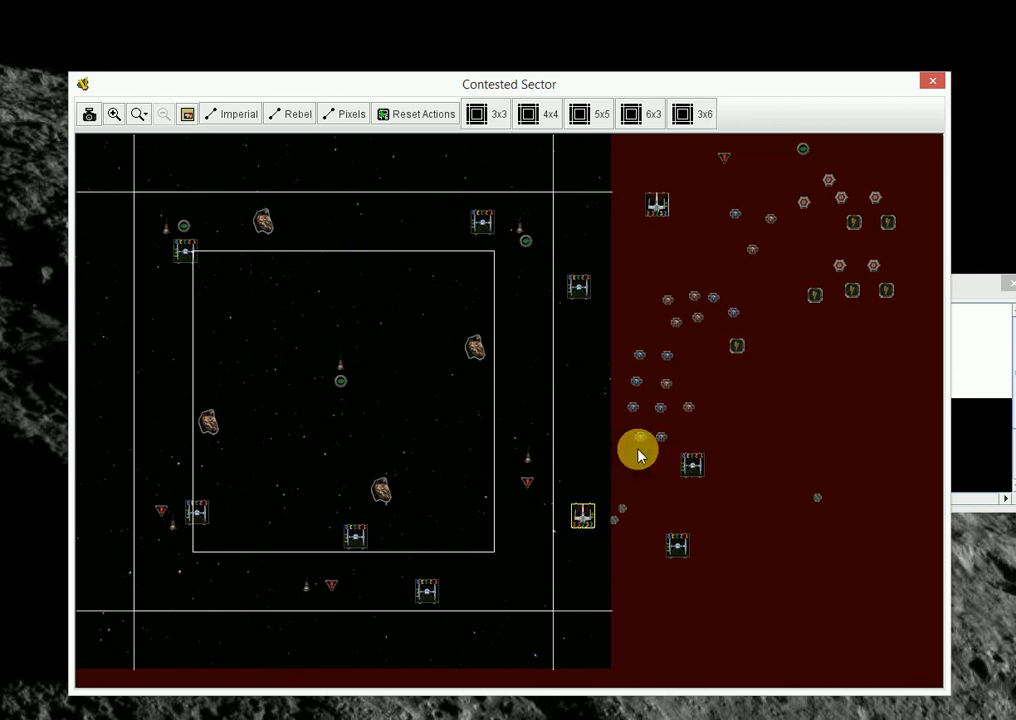
mouse_move(605, 400)
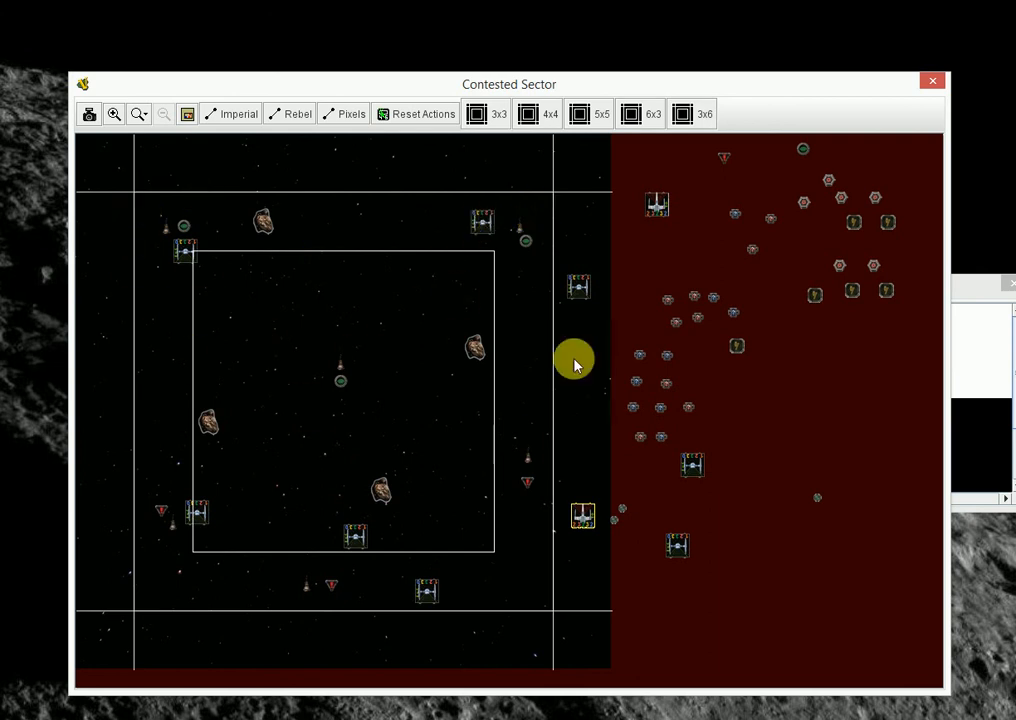
mouse_move(307, 665)
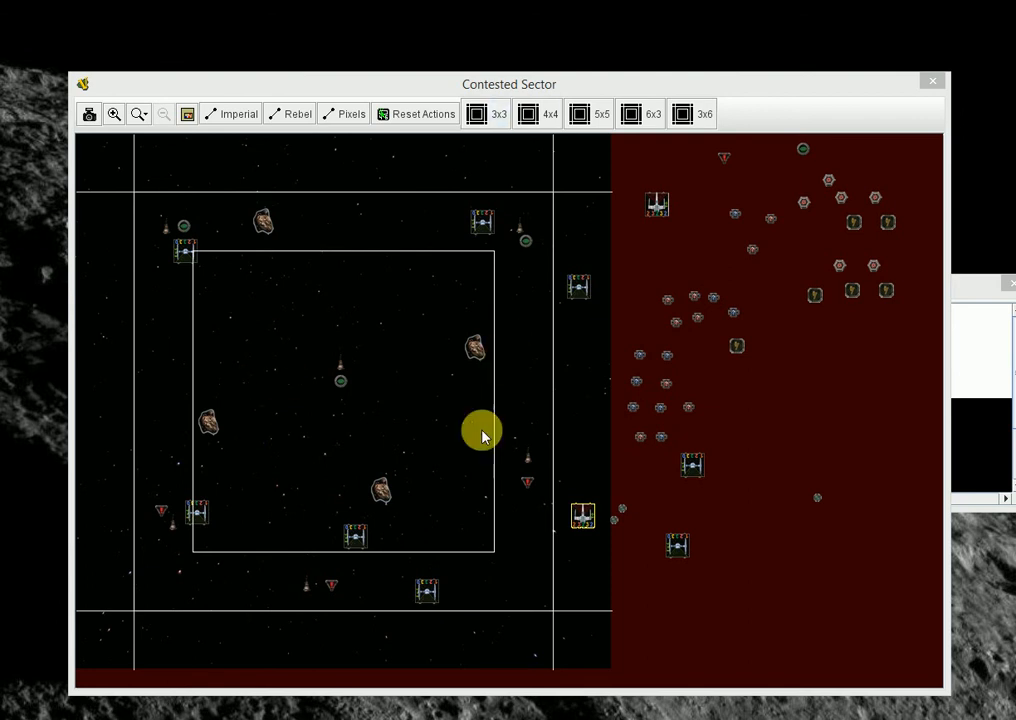
mouse_move(258, 538)
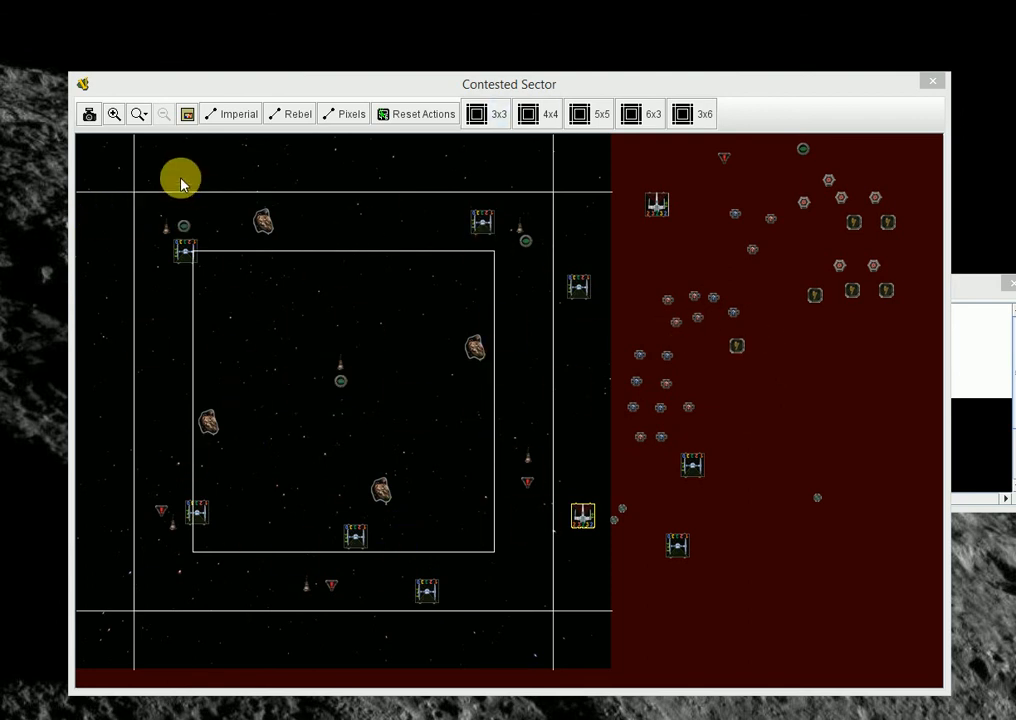
mouse_move(396, 380)
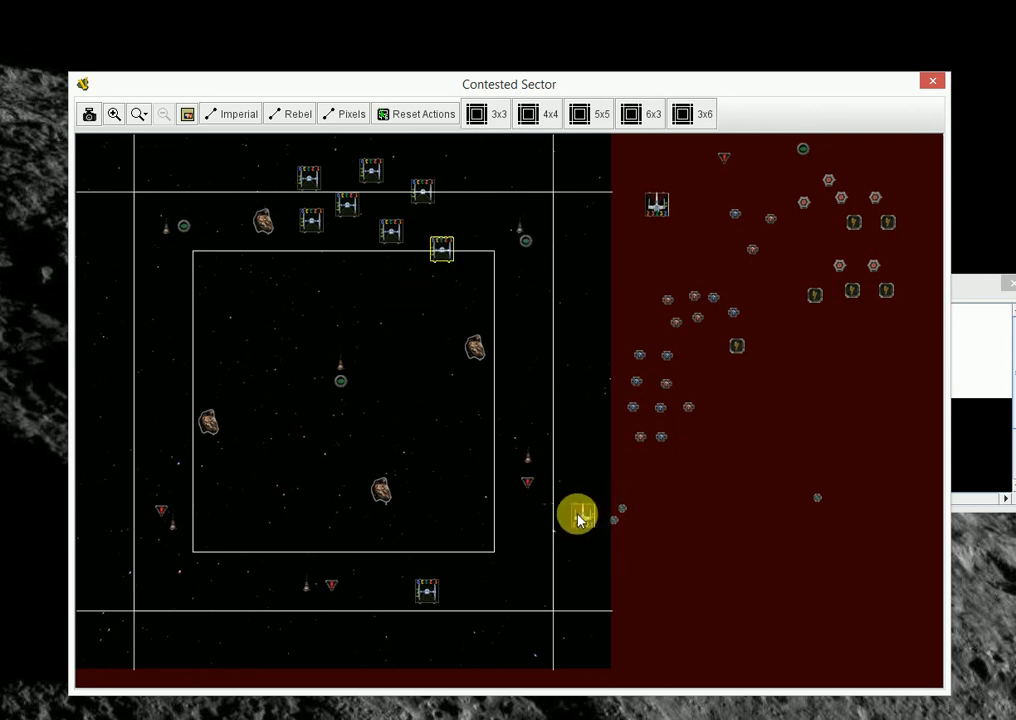
mouse_move(580, 515)
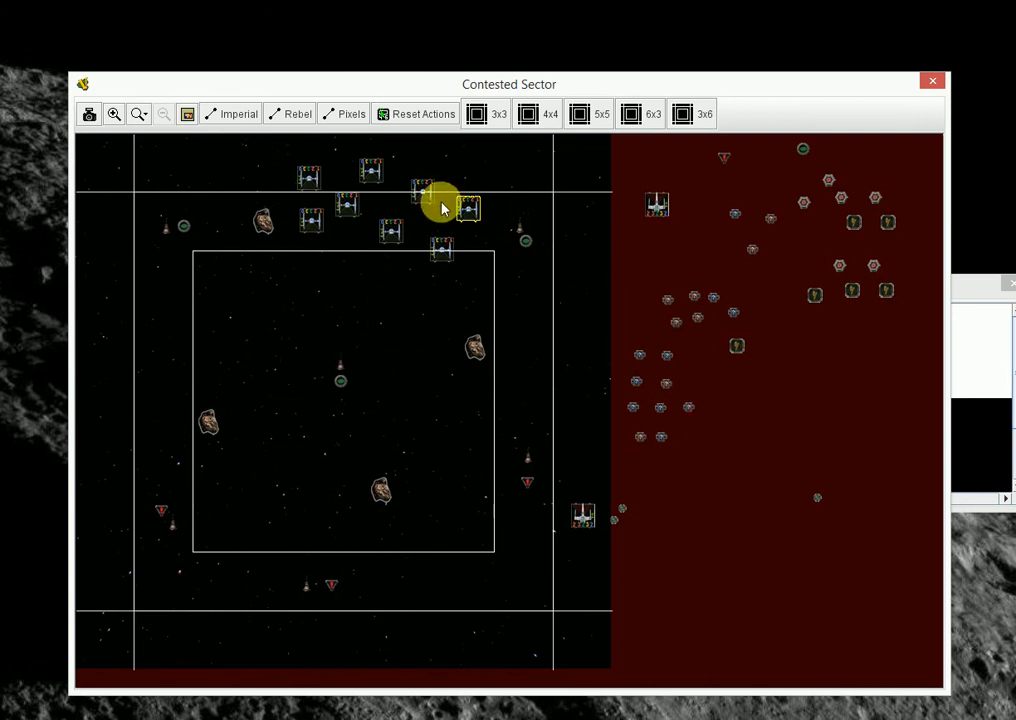
mouse_move(520, 510)
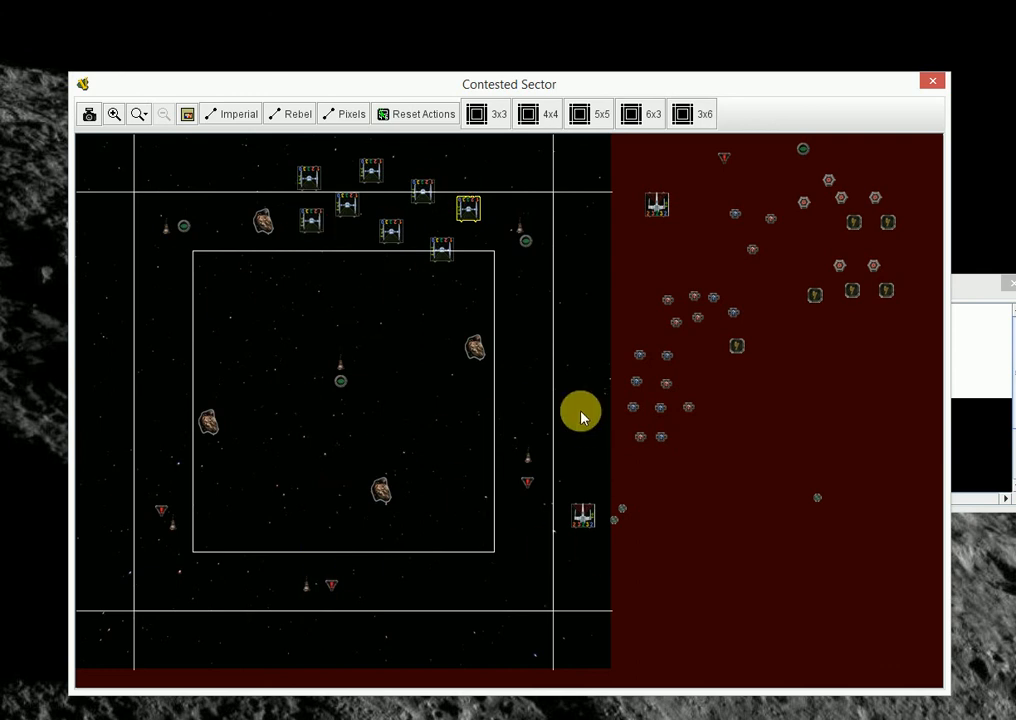
mouse_move(600, 390)
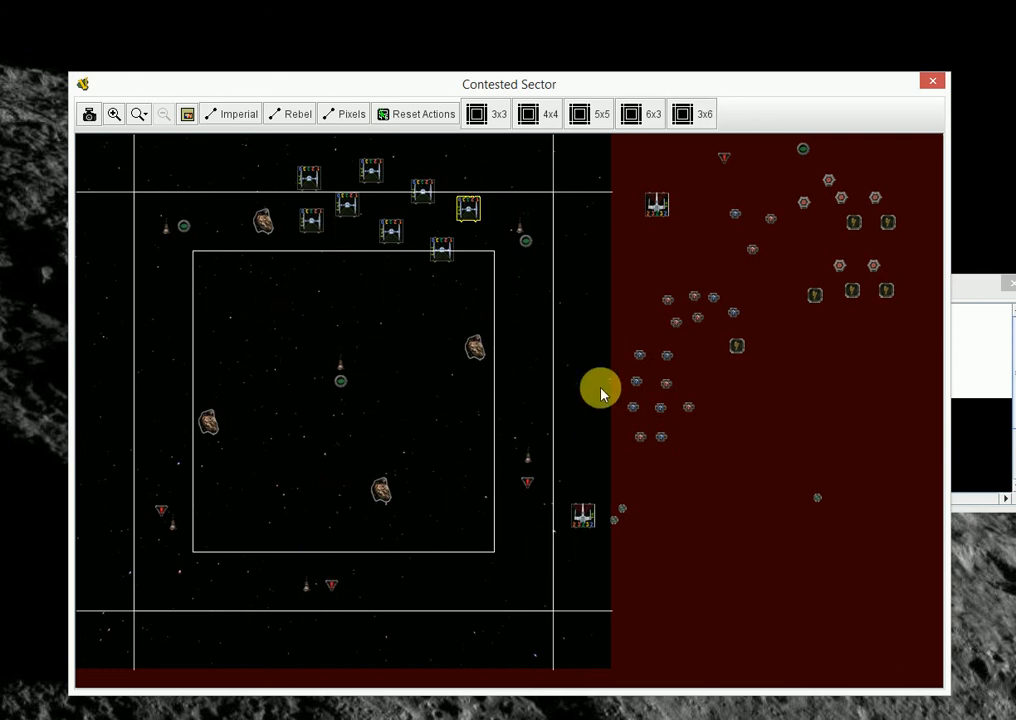
mouse_move(443, 455)
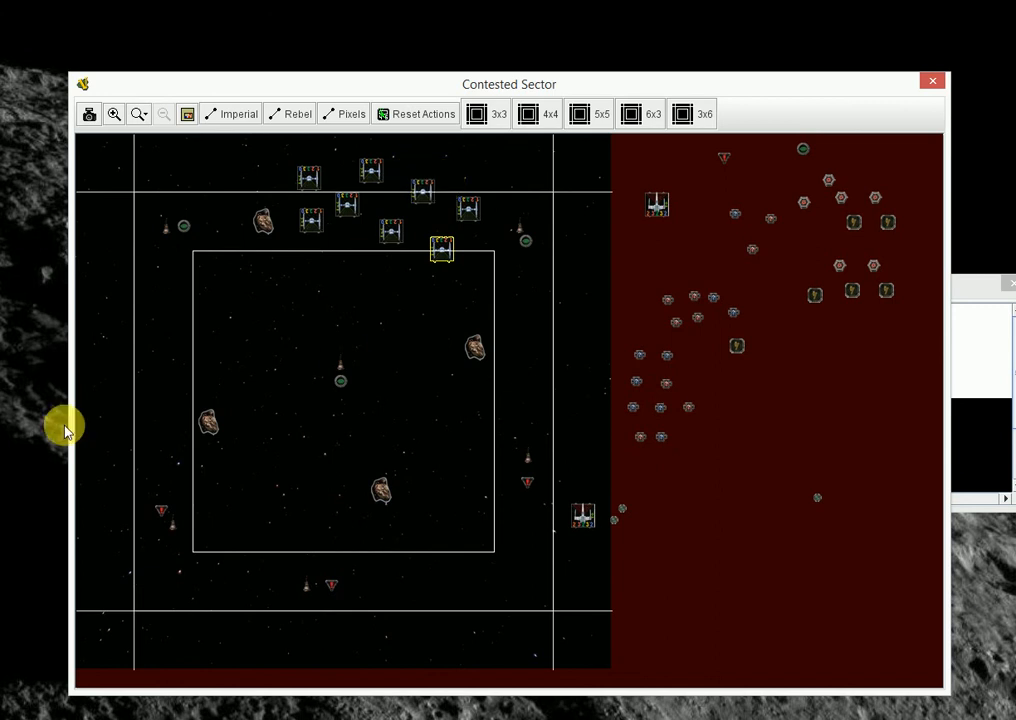
mouse_move(347, 517)
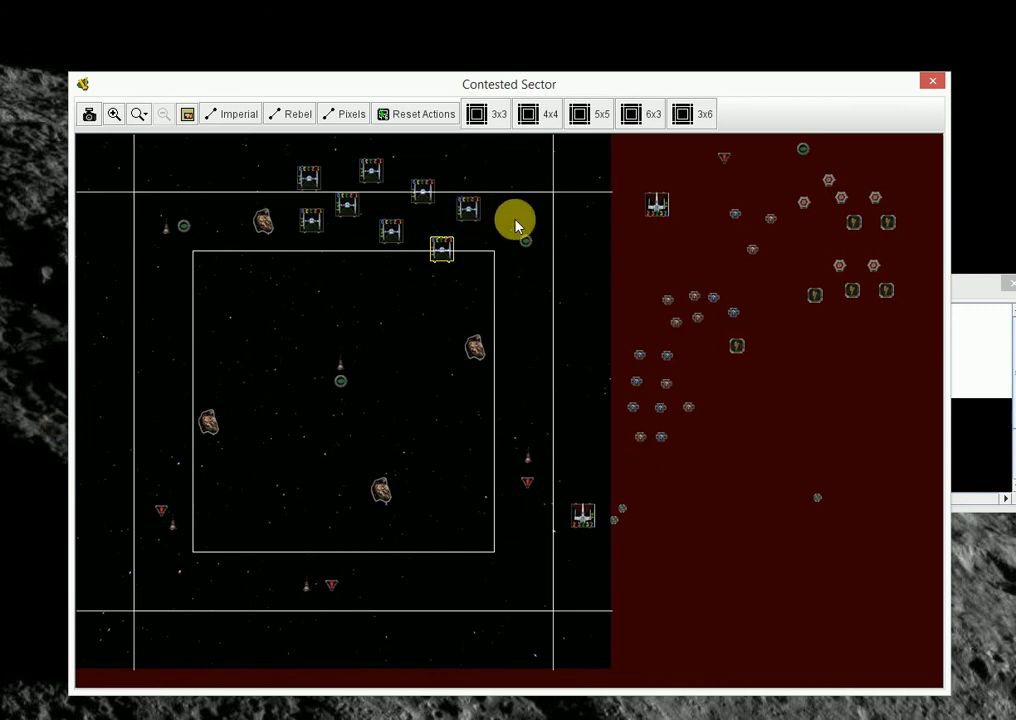
mouse_move(520, 232)
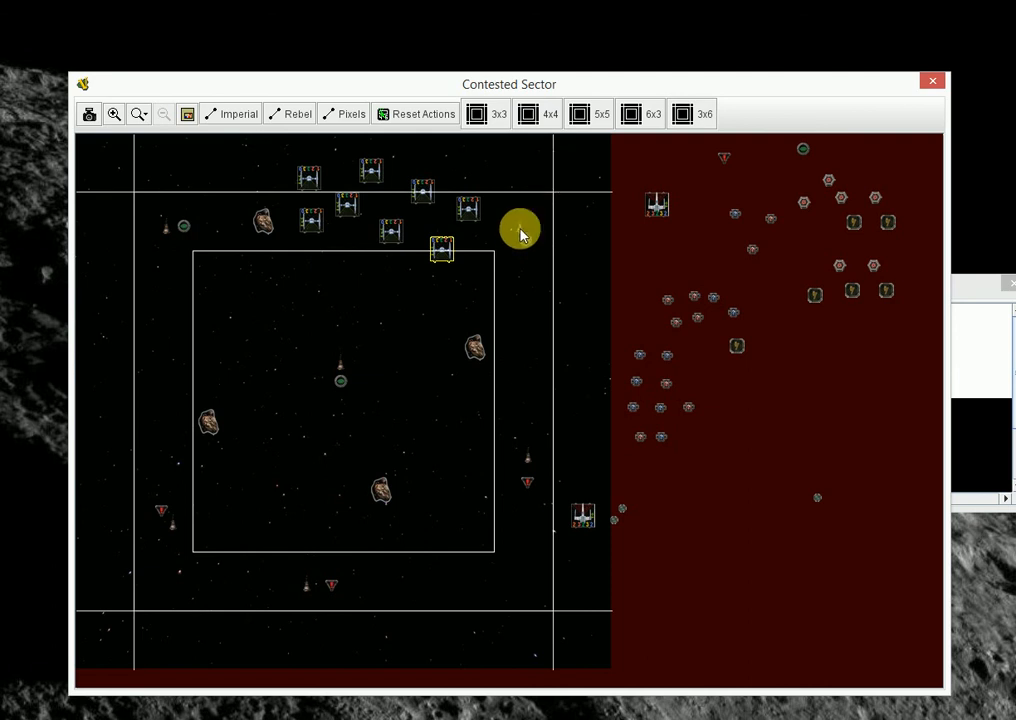